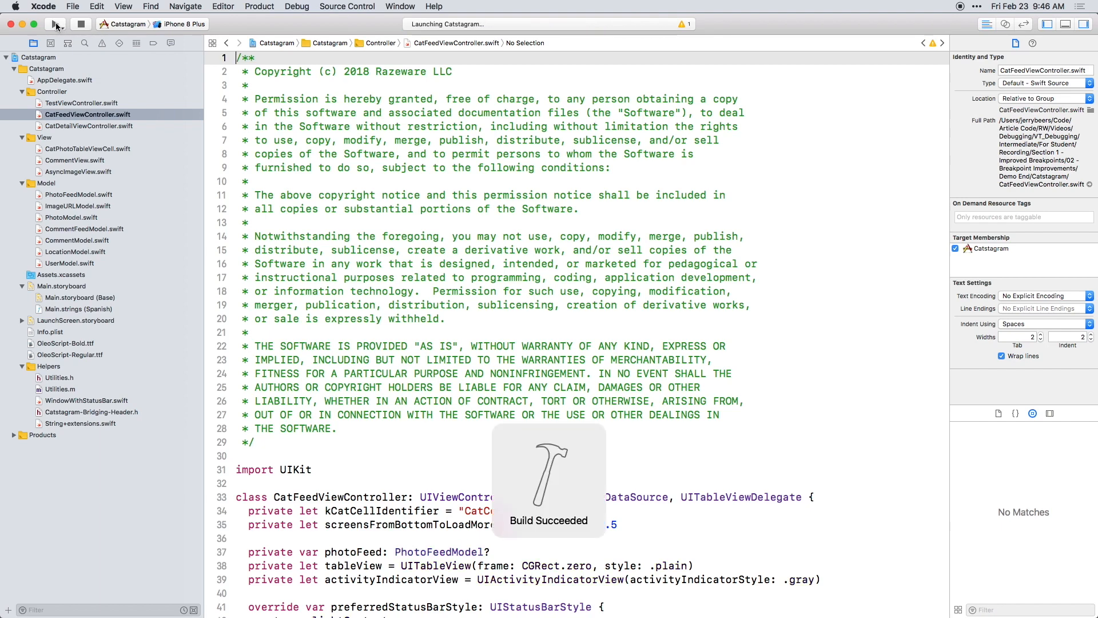
Run Catstagram on the iPhone 8 Plus simulator until it crashes with SIGABRT
click(55, 24)
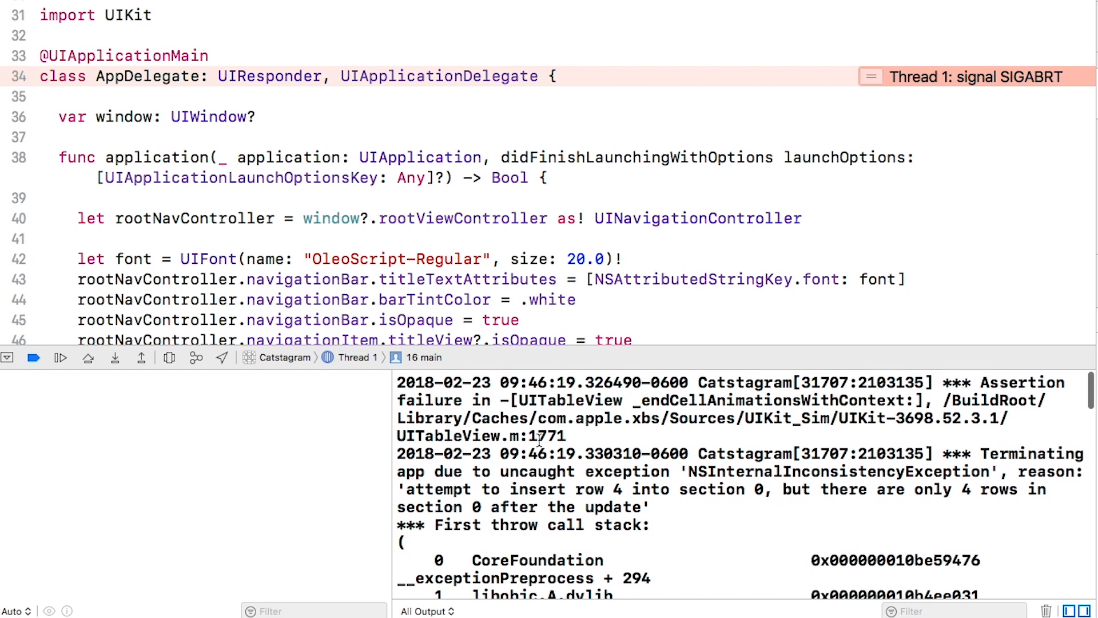
Stop the crashed run and show the Breakpoint navigator, which lists no breakpoints
double_click(581, 471)
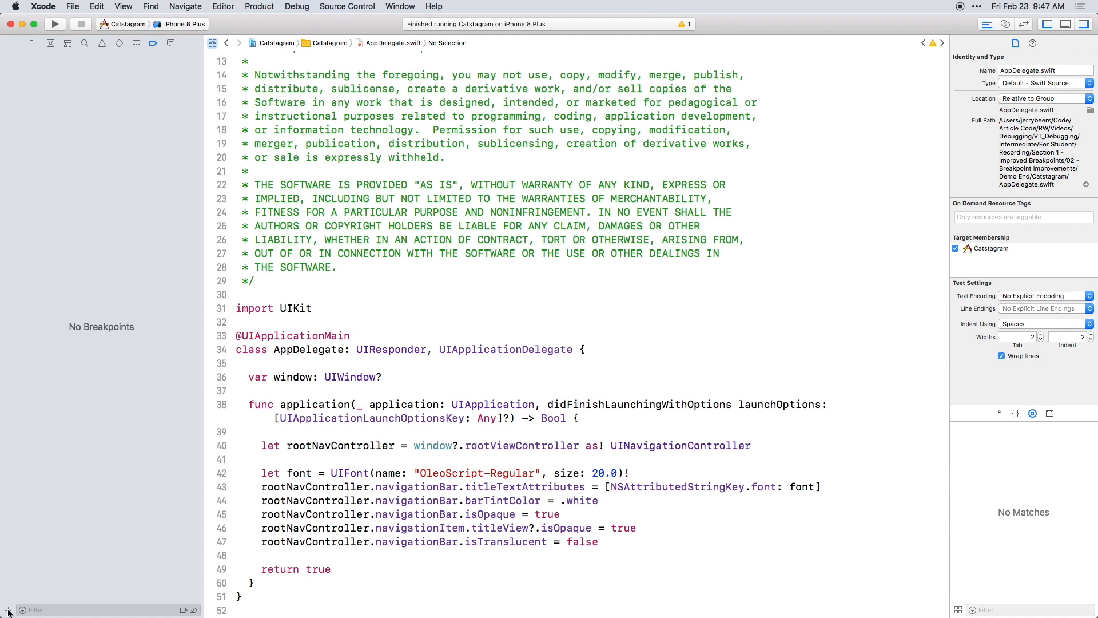
Create an All Exceptions breakpoint and relaunch the app with it active
click(8, 608)
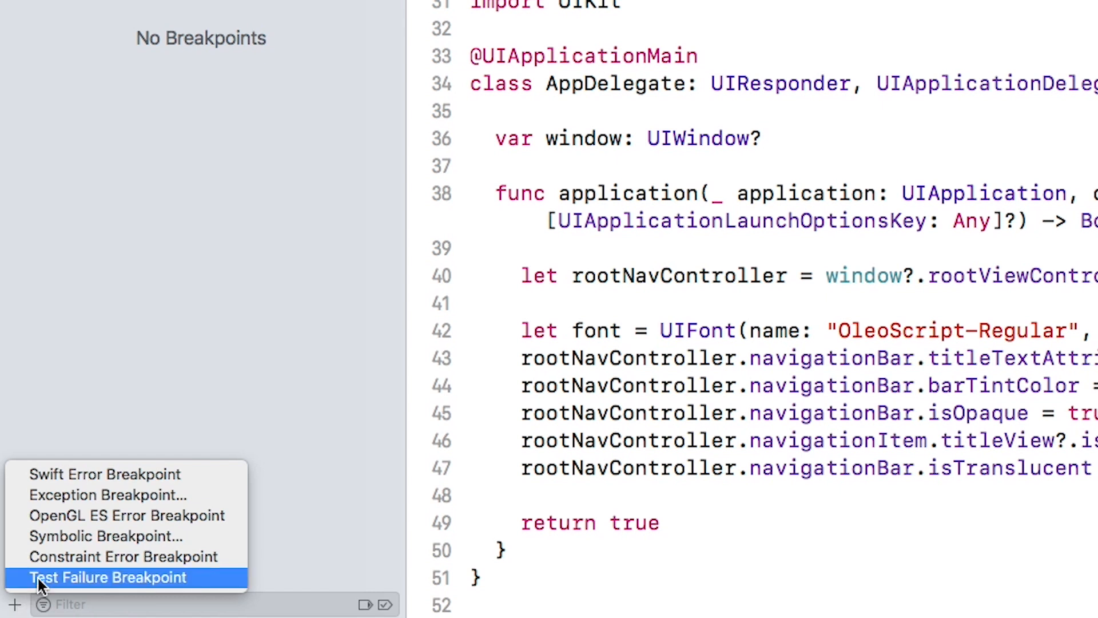
mouse_move(92, 495)
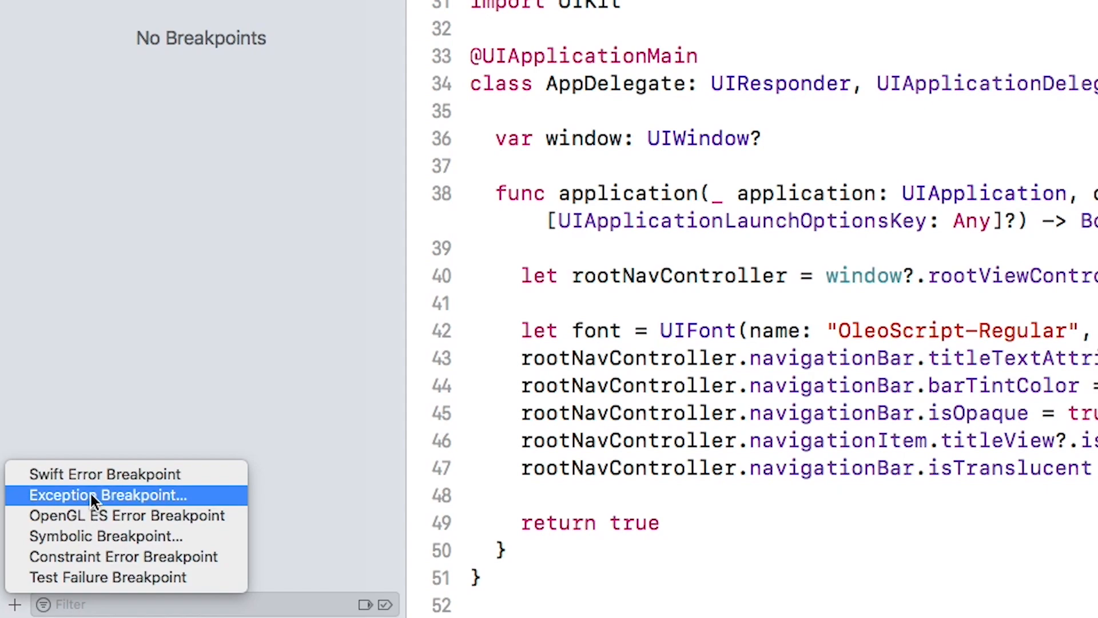
click(106, 495)
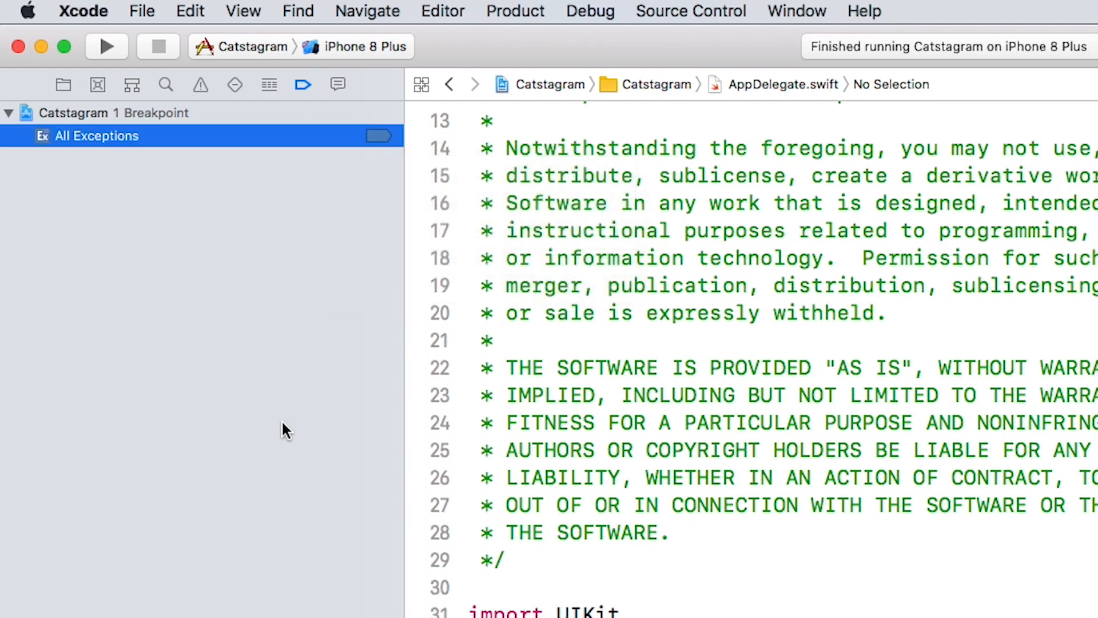
mouse_move(273, 320)
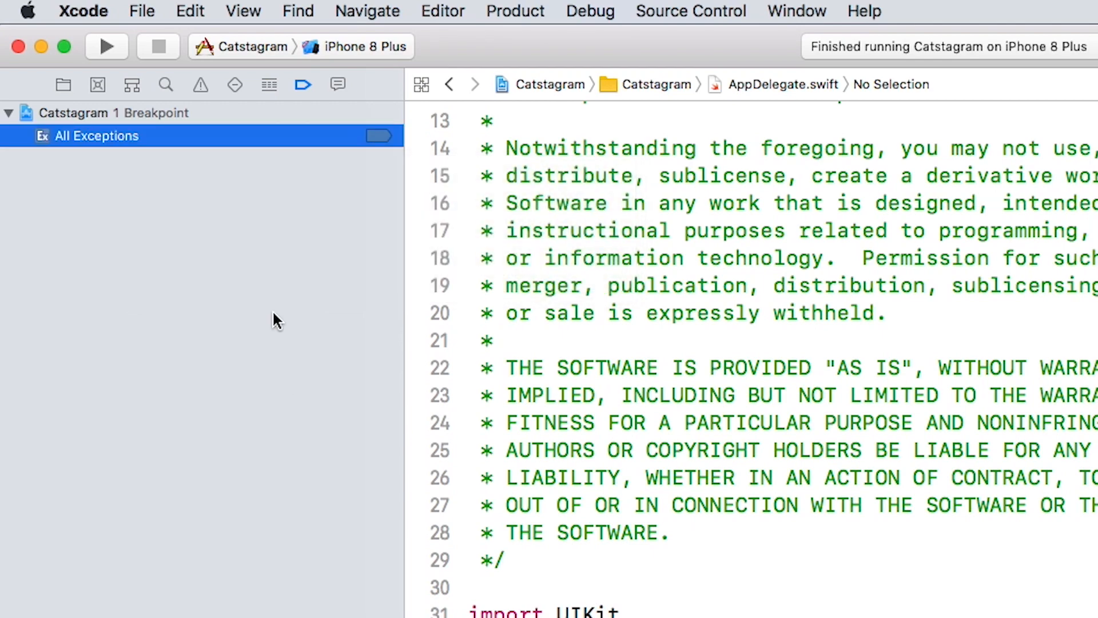
click(106, 46)
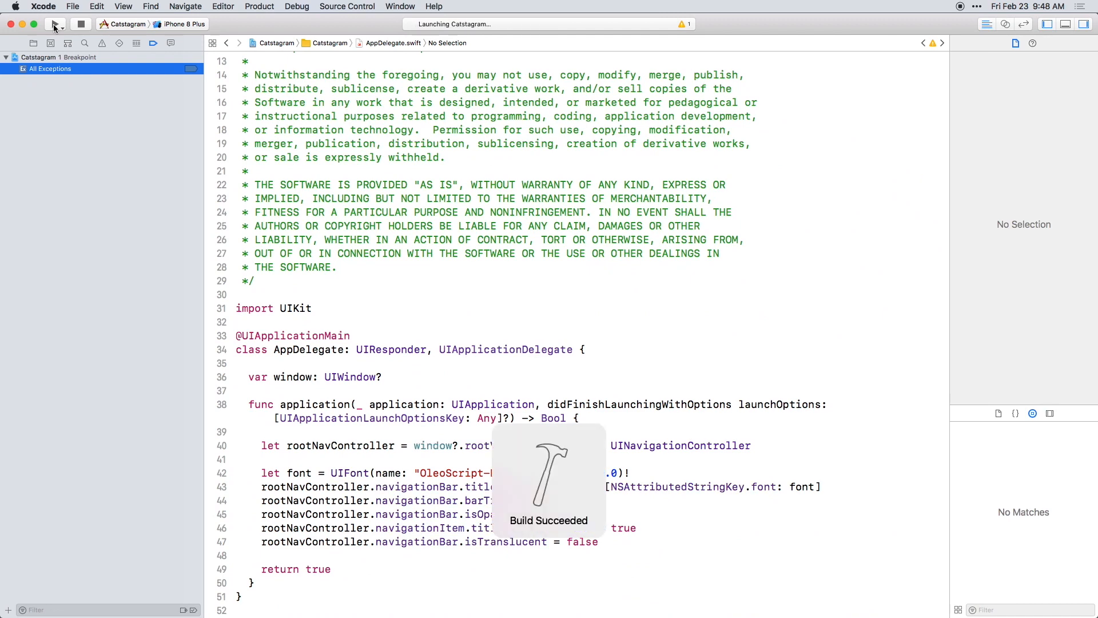
Rerun Catstagram so it pauses at the insertRows call in CatFeedViewController.insert(newRows:)
click(54, 24)
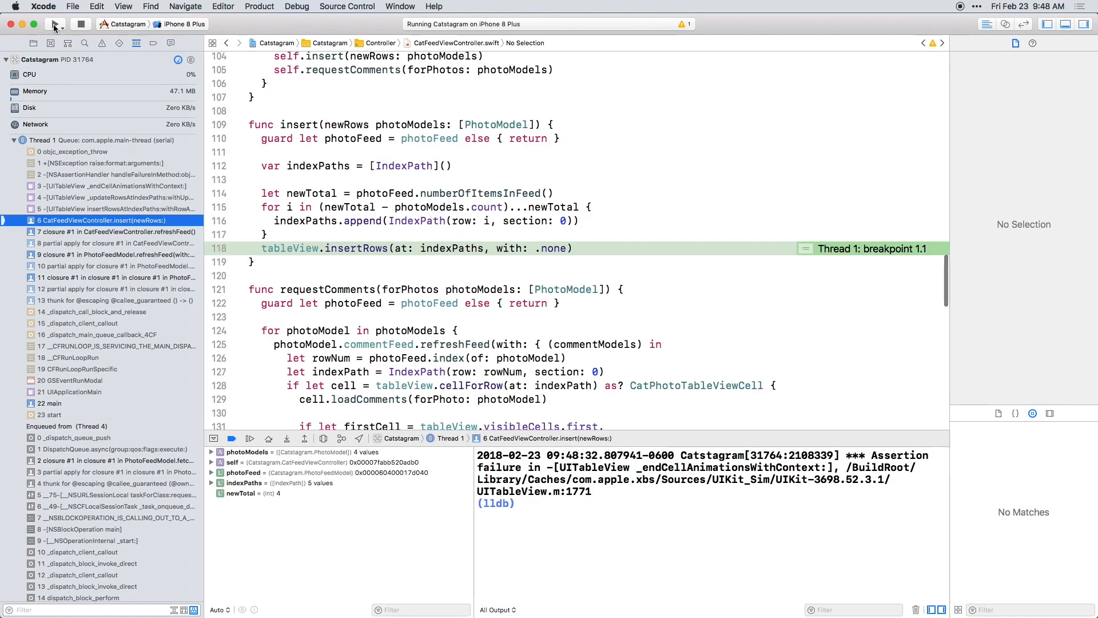
mouse_move(55, 24)
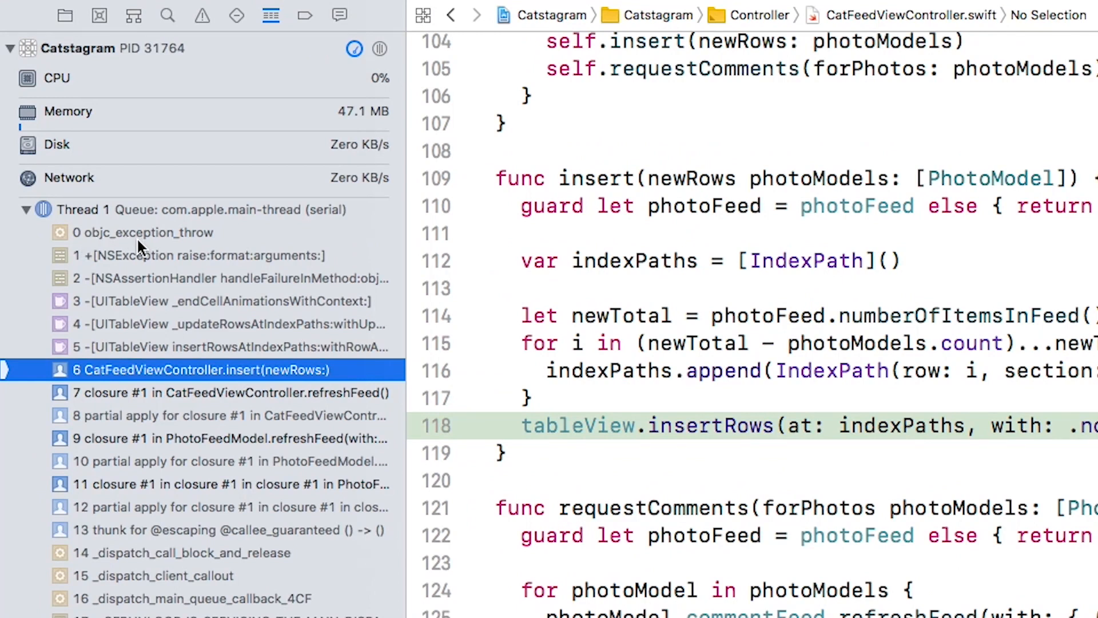
mouse_move(151, 248)
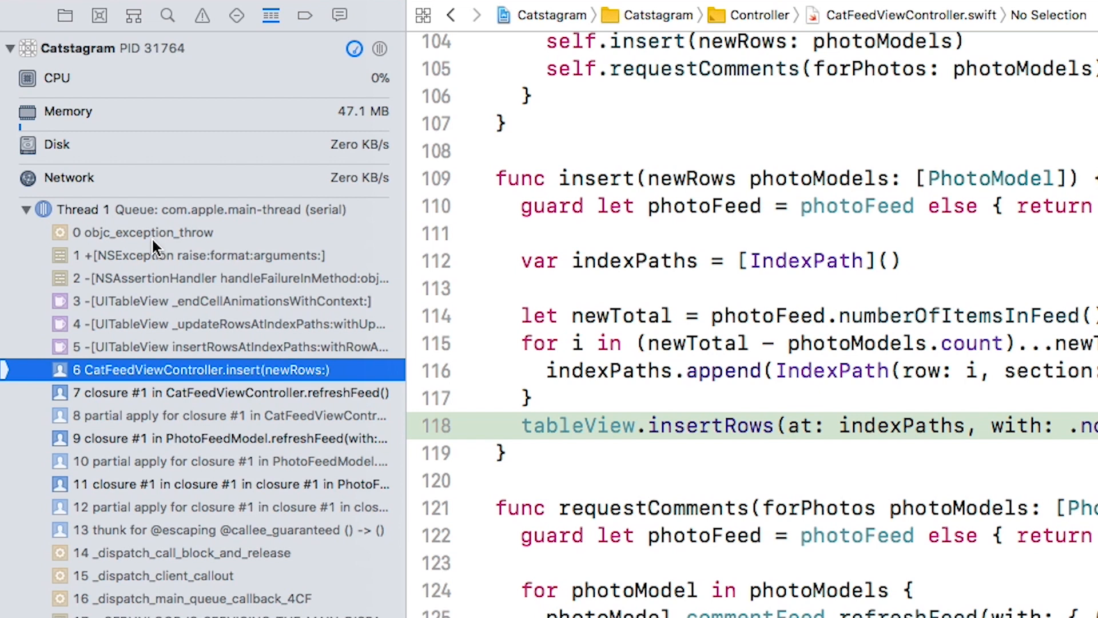
mouse_move(206, 245)
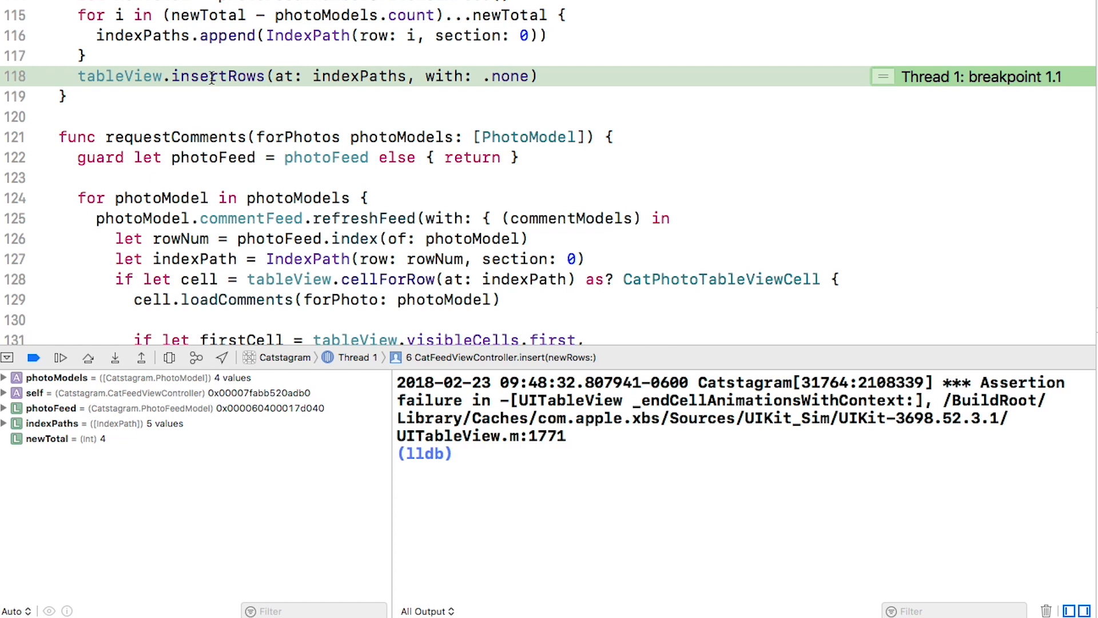
mouse_move(495, 459)
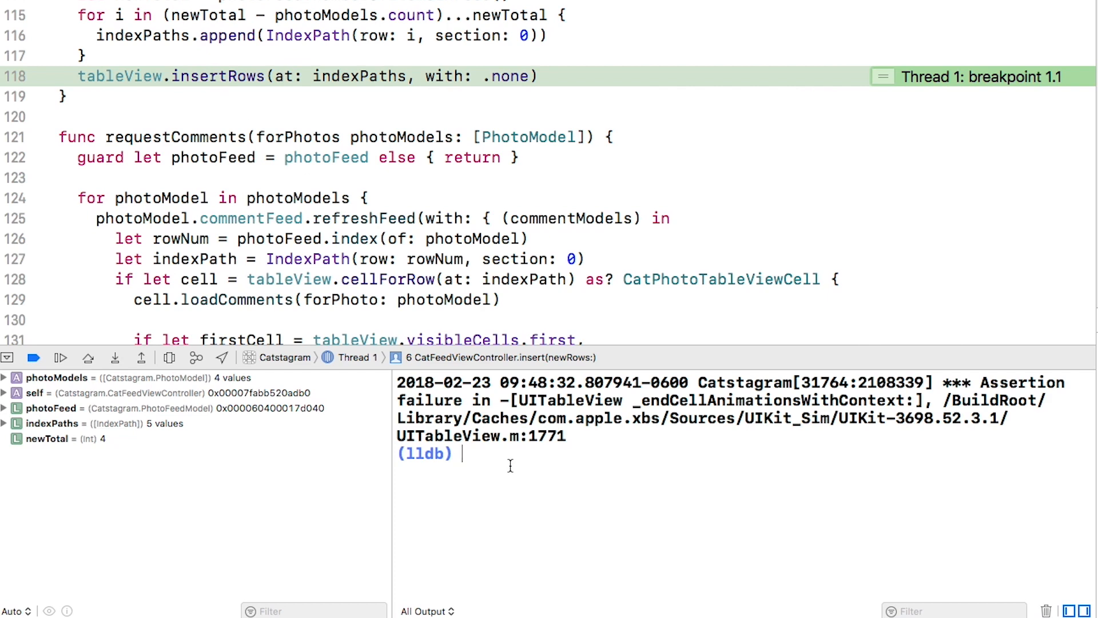
Print indexPaths (rows 0–4) and newTotal (4) in the LLDB console with po
text(po indexPaths)
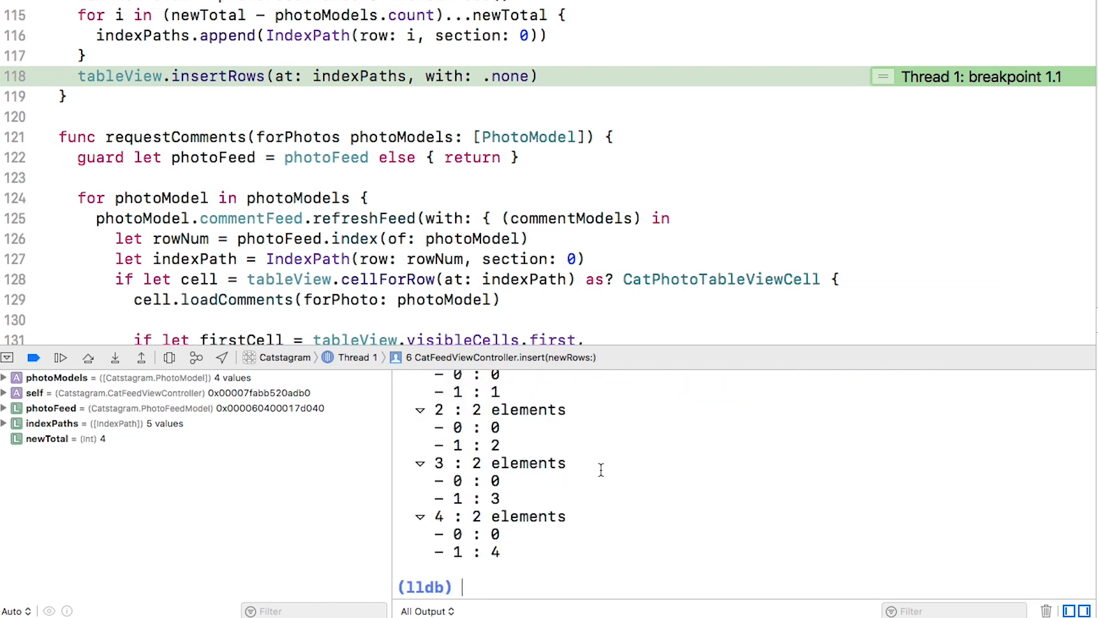
text(po indexPaths)
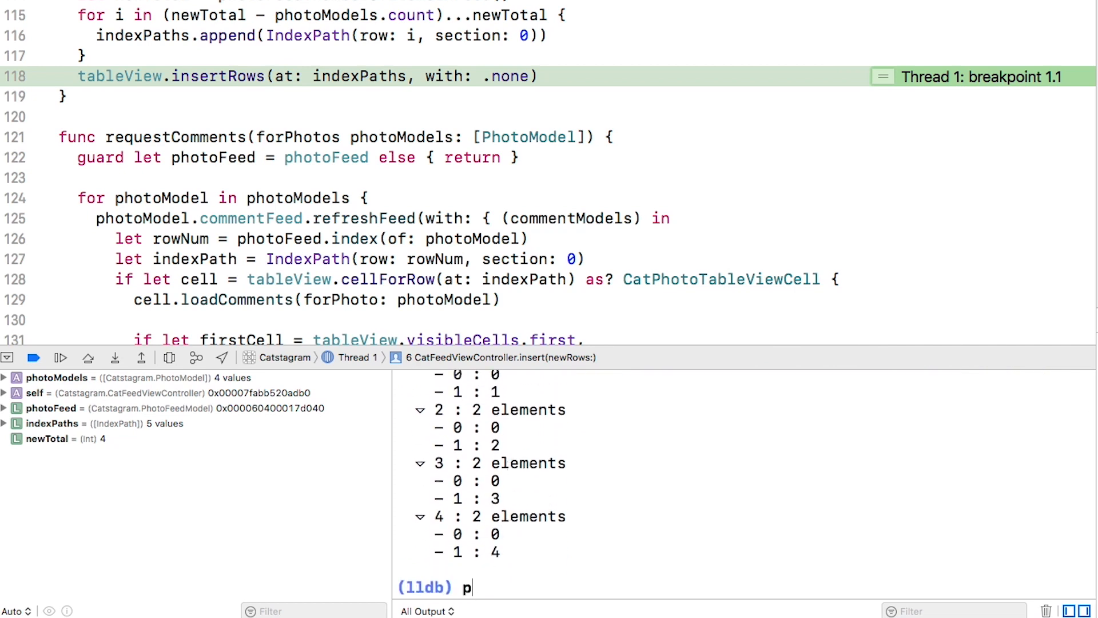
text(o newTotal)
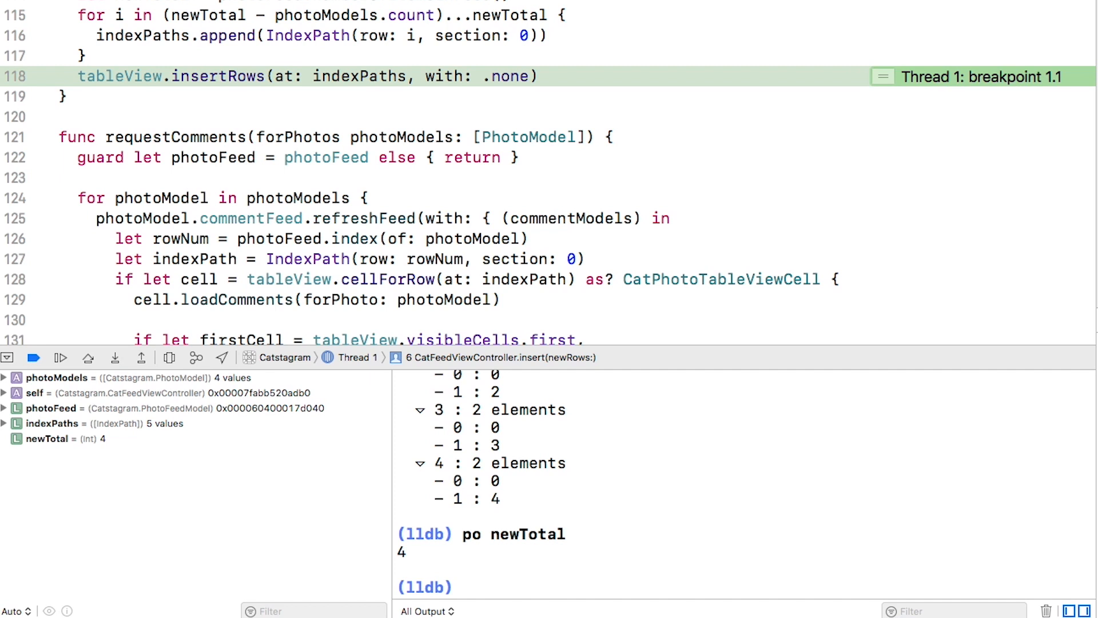
mouse_move(343, 236)
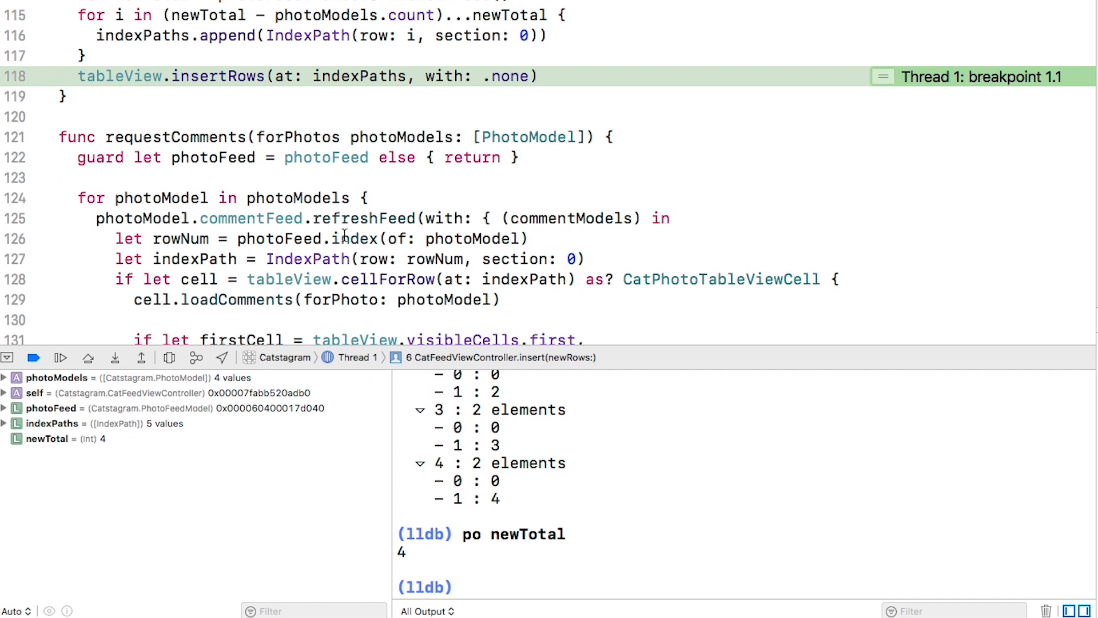
mouse_move(324, 15)
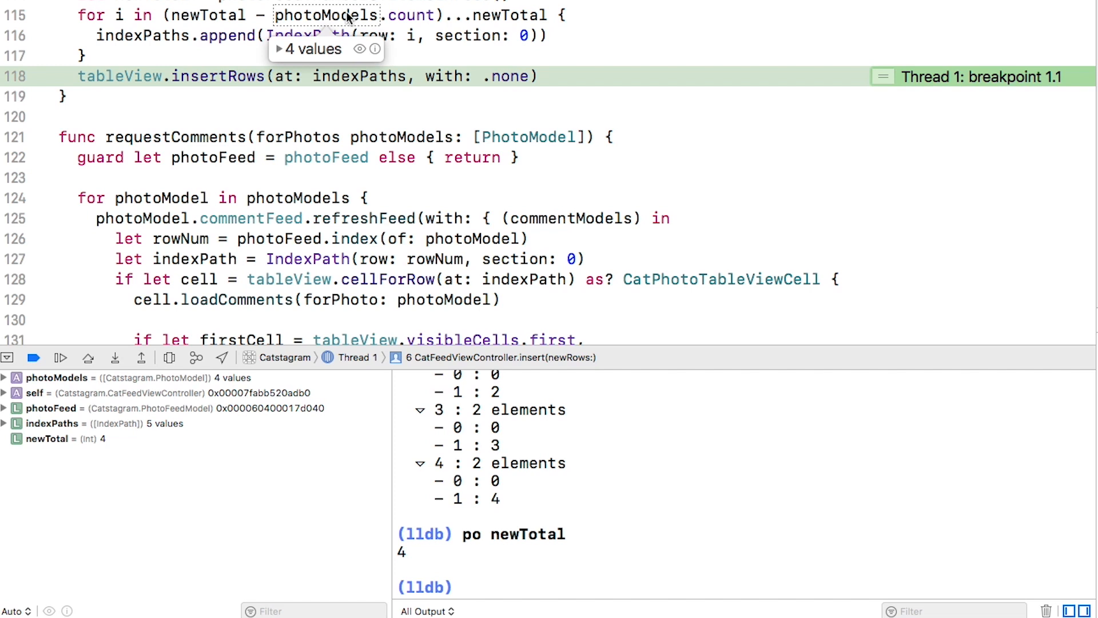
mouse_move(472, 23)
text(<)
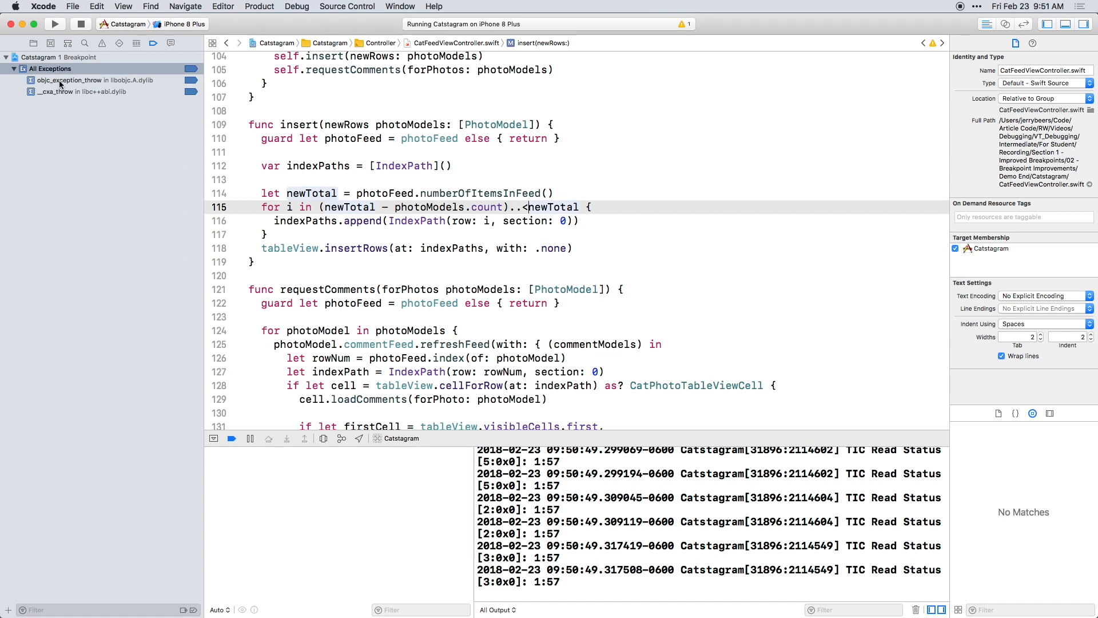
mouse_move(58, 68)
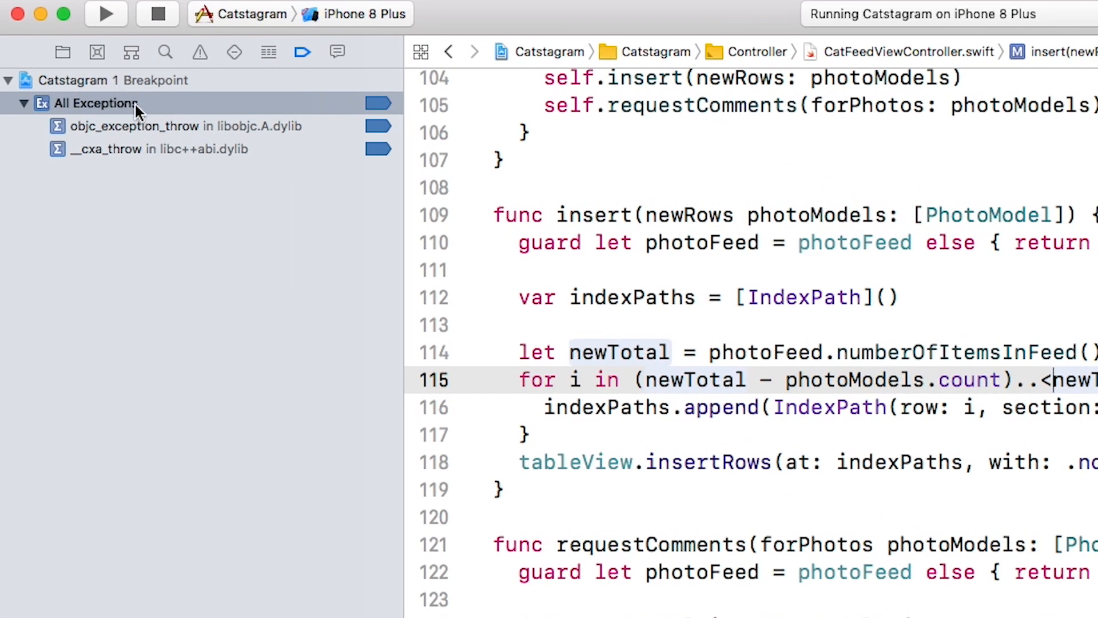
Move the All Exceptions breakpoint from the Catstagram project to the User group
right_click(95, 103)
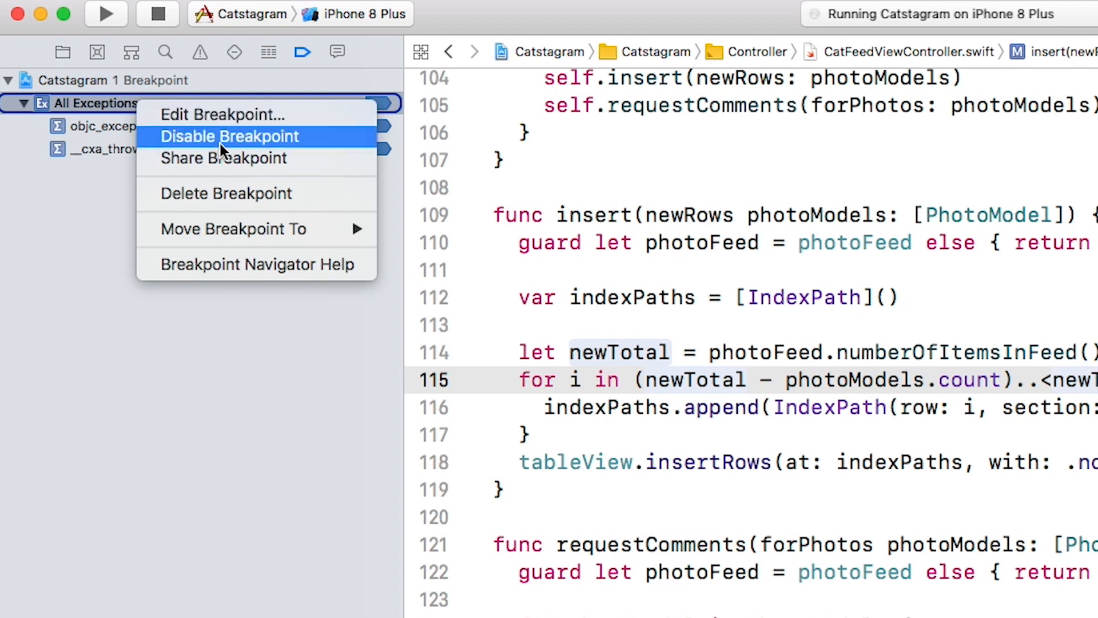
mouse_move(233, 229)
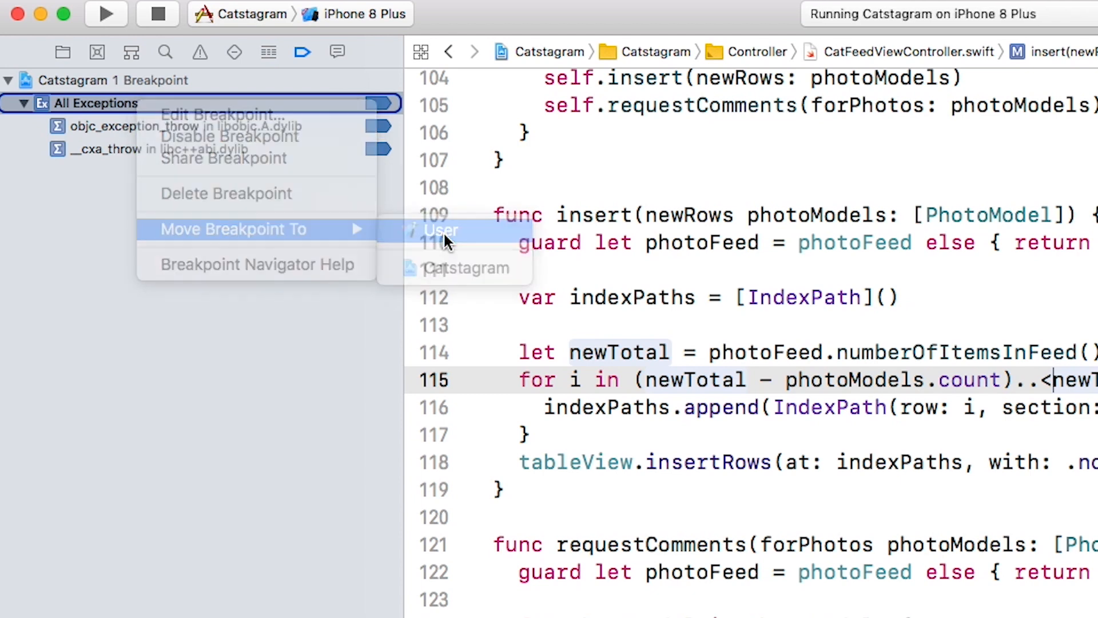
click(439, 229)
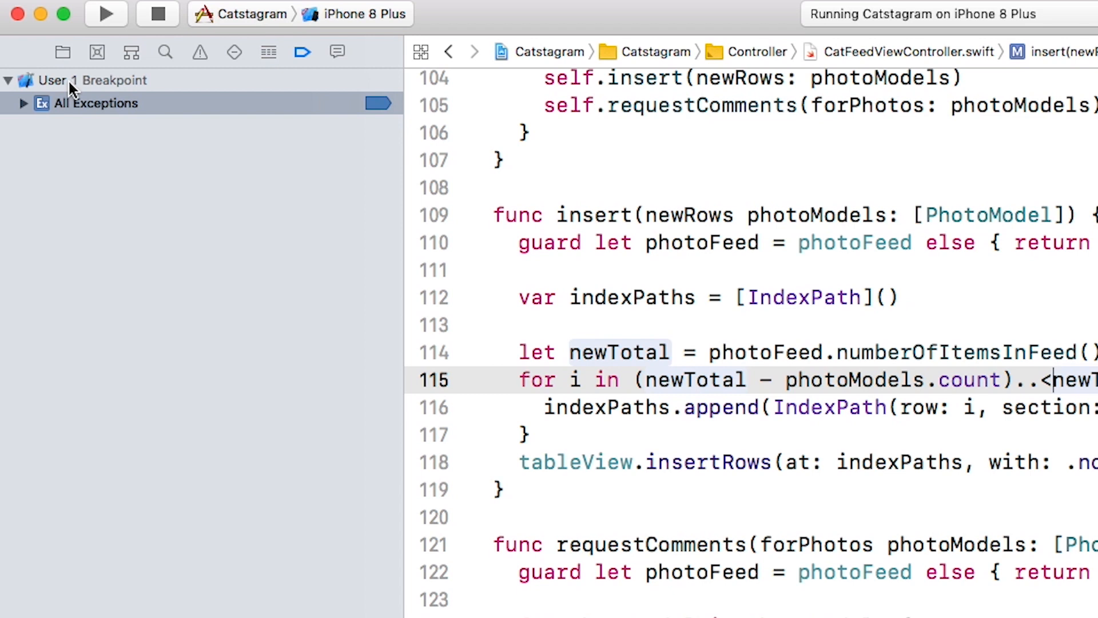
mouse_move(396, 282)
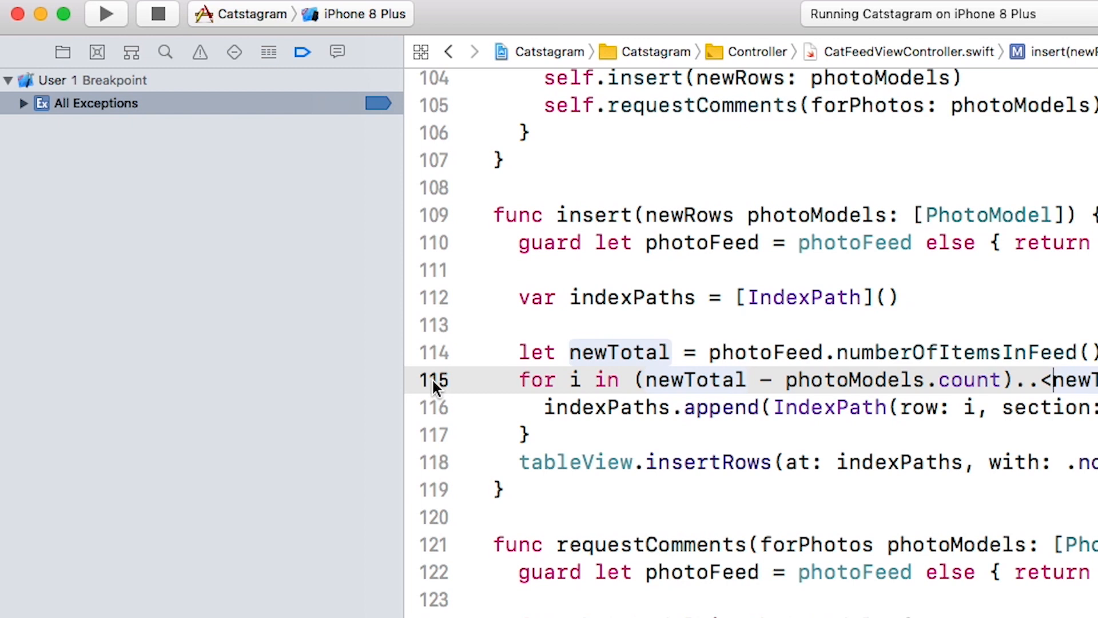
Set a breakpoint on line 115 of insert(newRows:) and share it with the Catstagram project
click(435, 380)
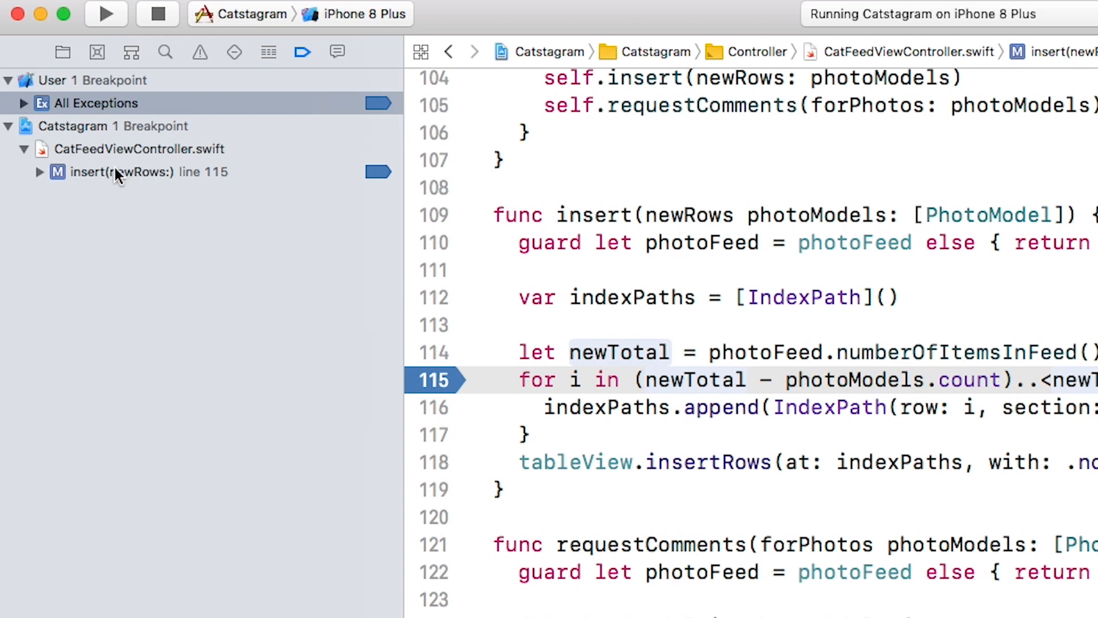
right_click(122, 172)
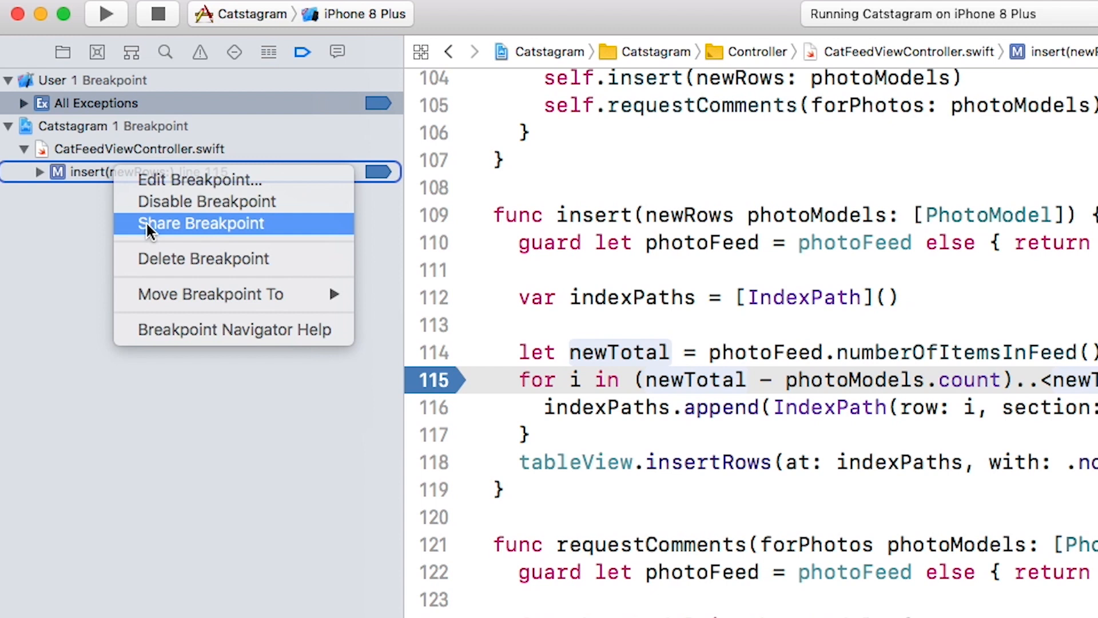
click(202, 223)
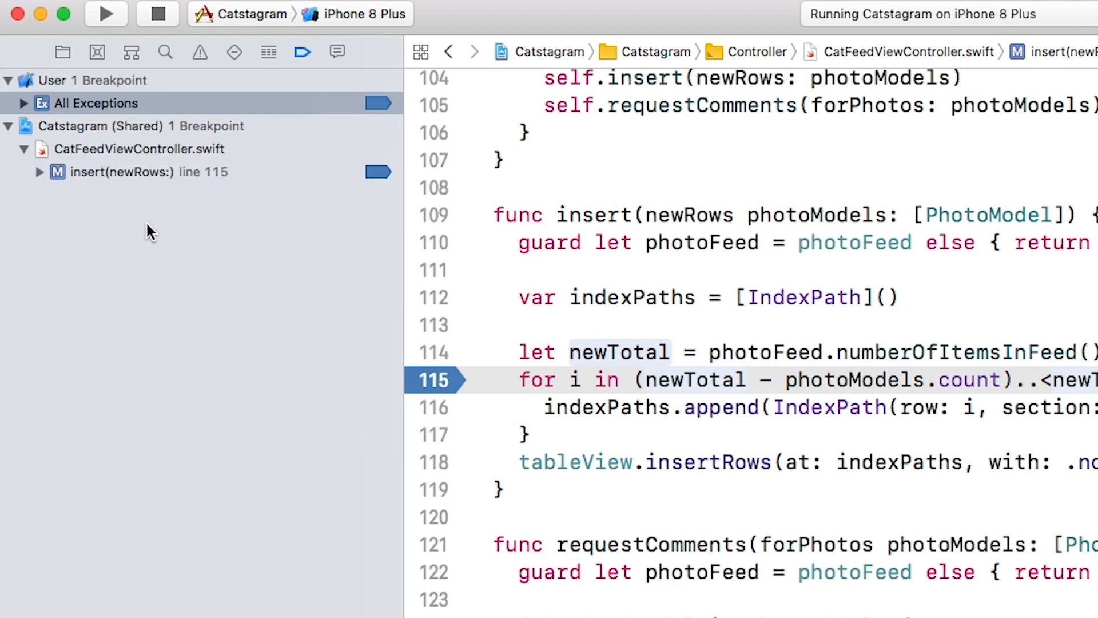